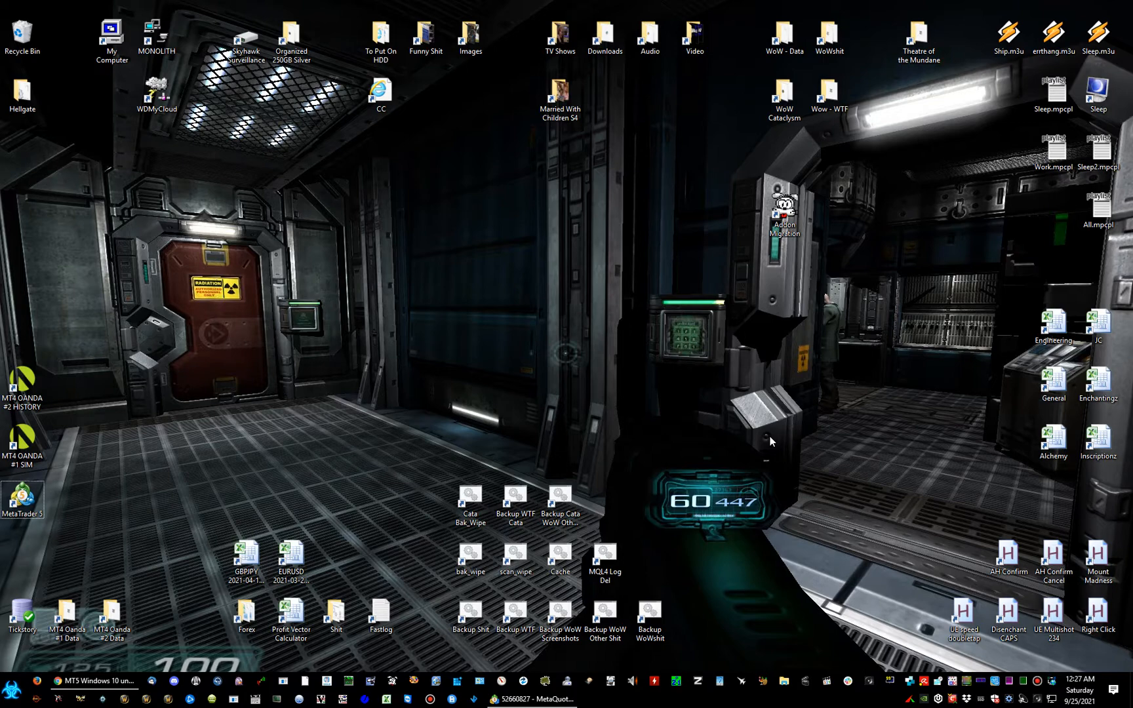
mouse_move(588, 656)
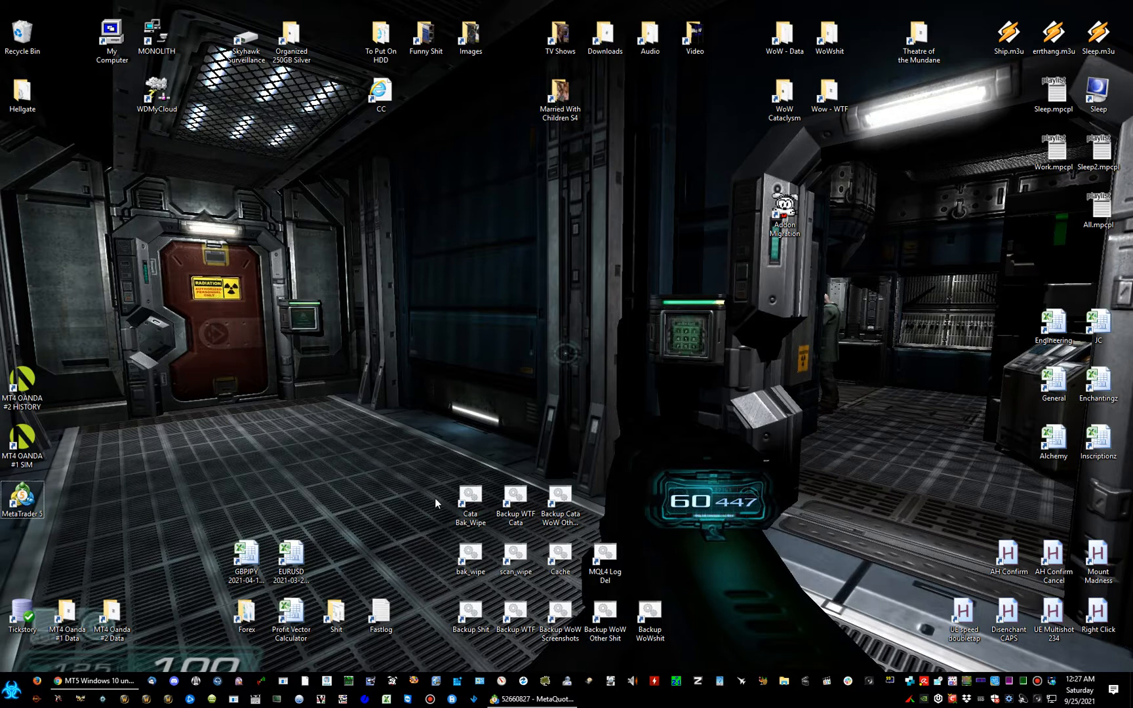
mouse_move(419, 496)
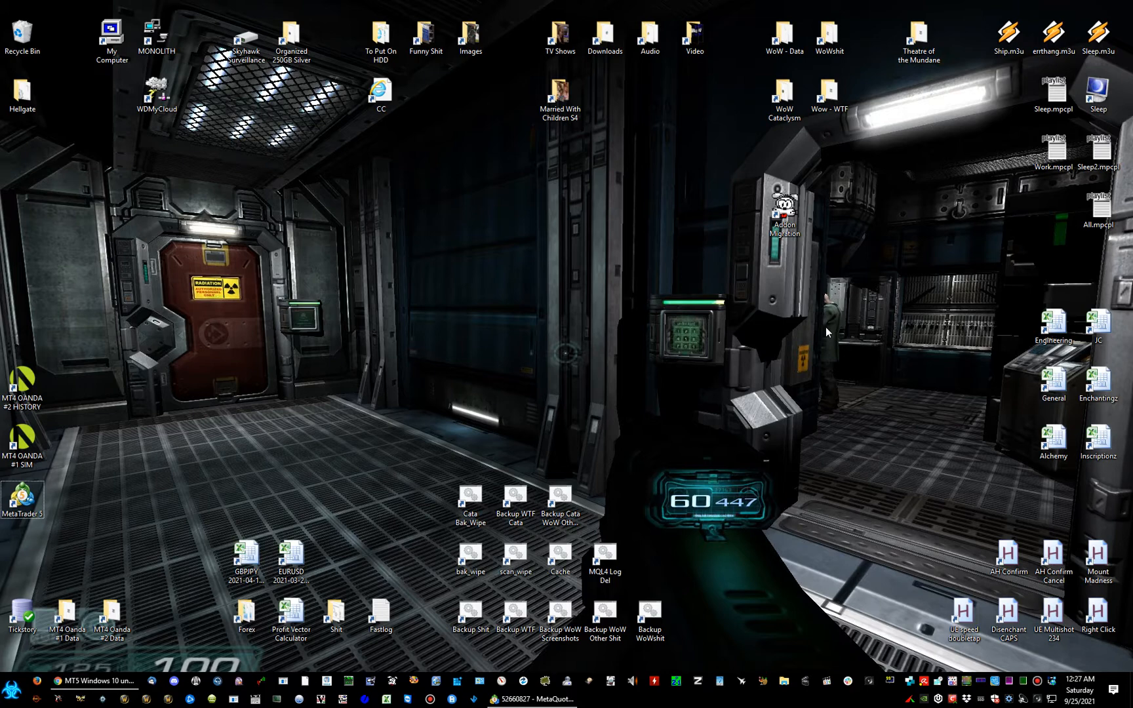
mouse_move(809, 353)
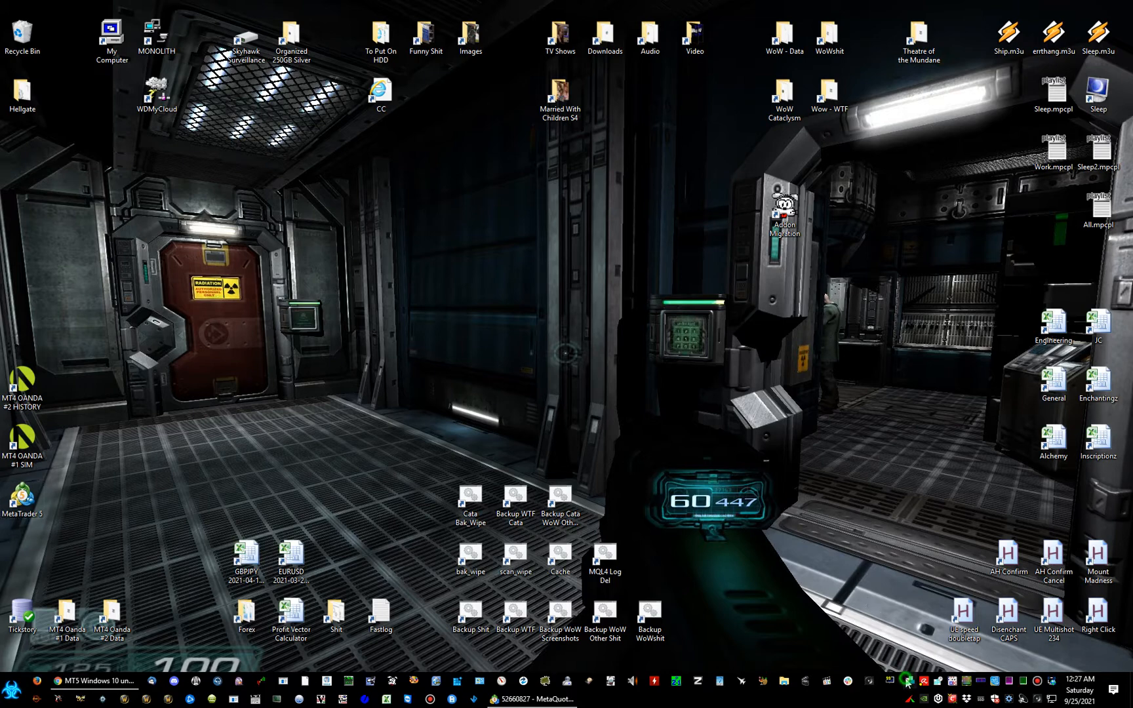
Open WindowGrid settings from the system tray to see the 4 × 5 grid
left_click(909, 680)
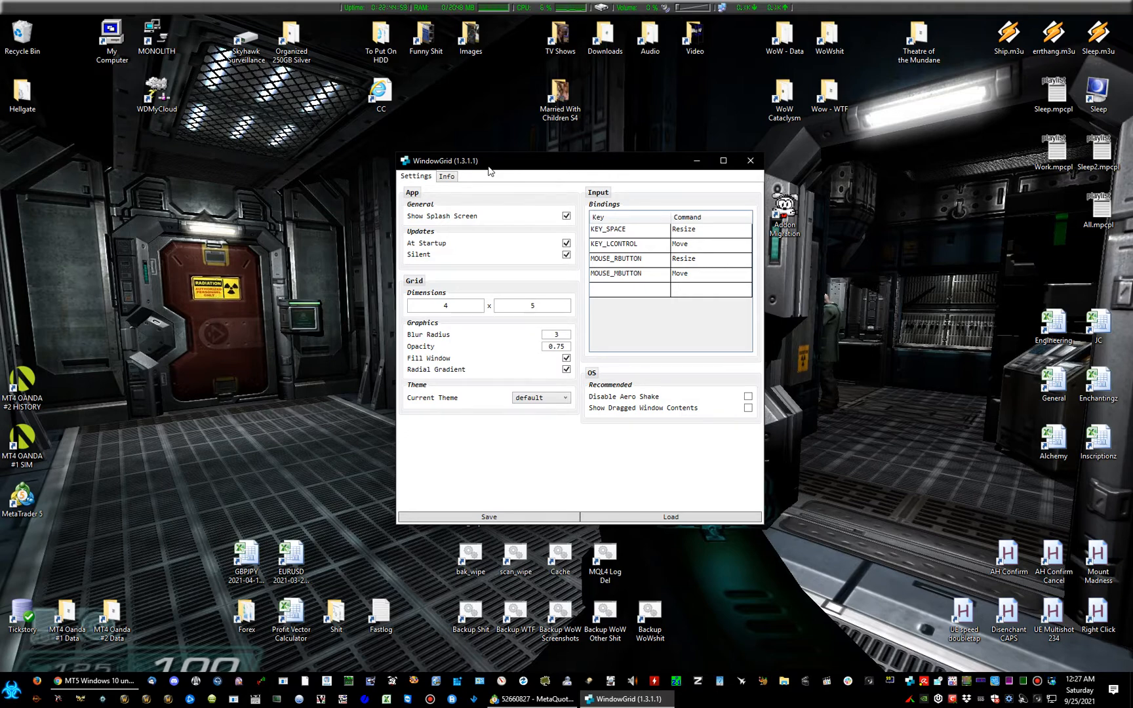
mouse_move(301, 105)
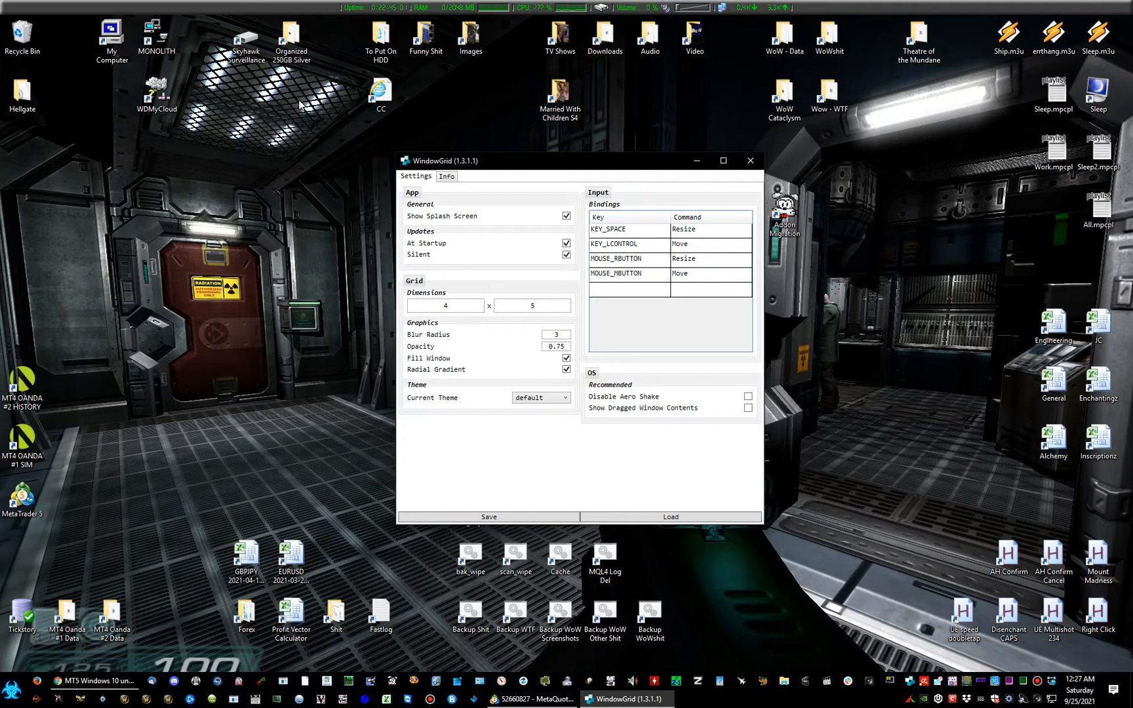
mouse_move(199, 61)
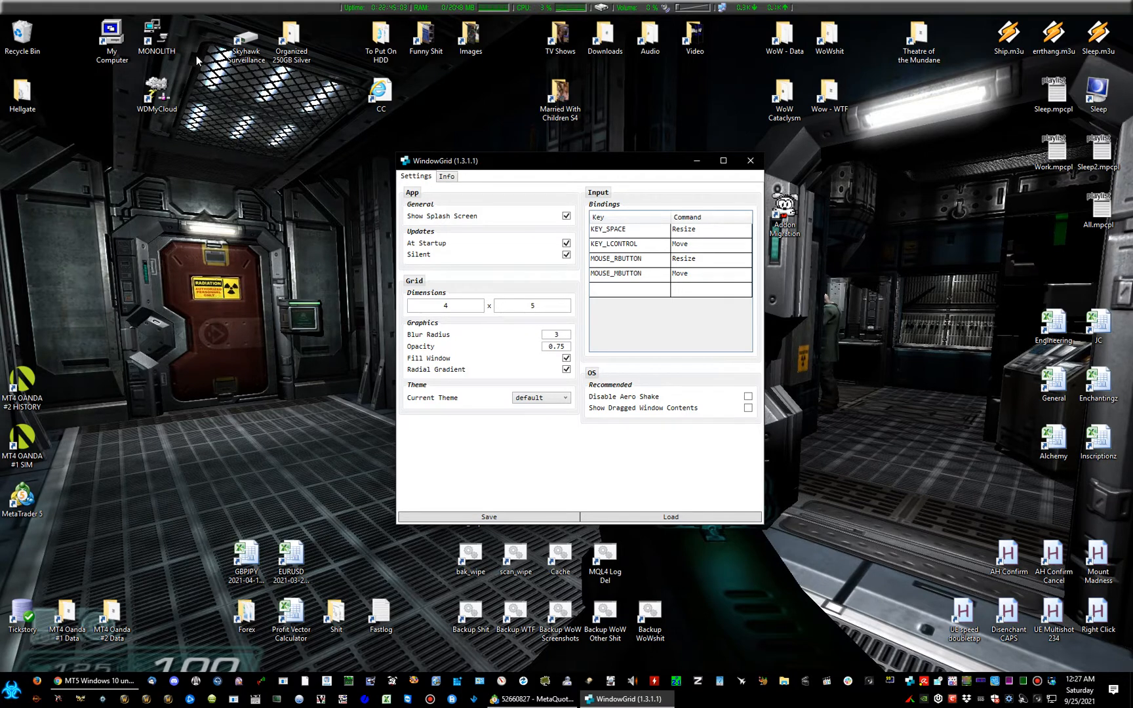
mouse_move(285, 293)
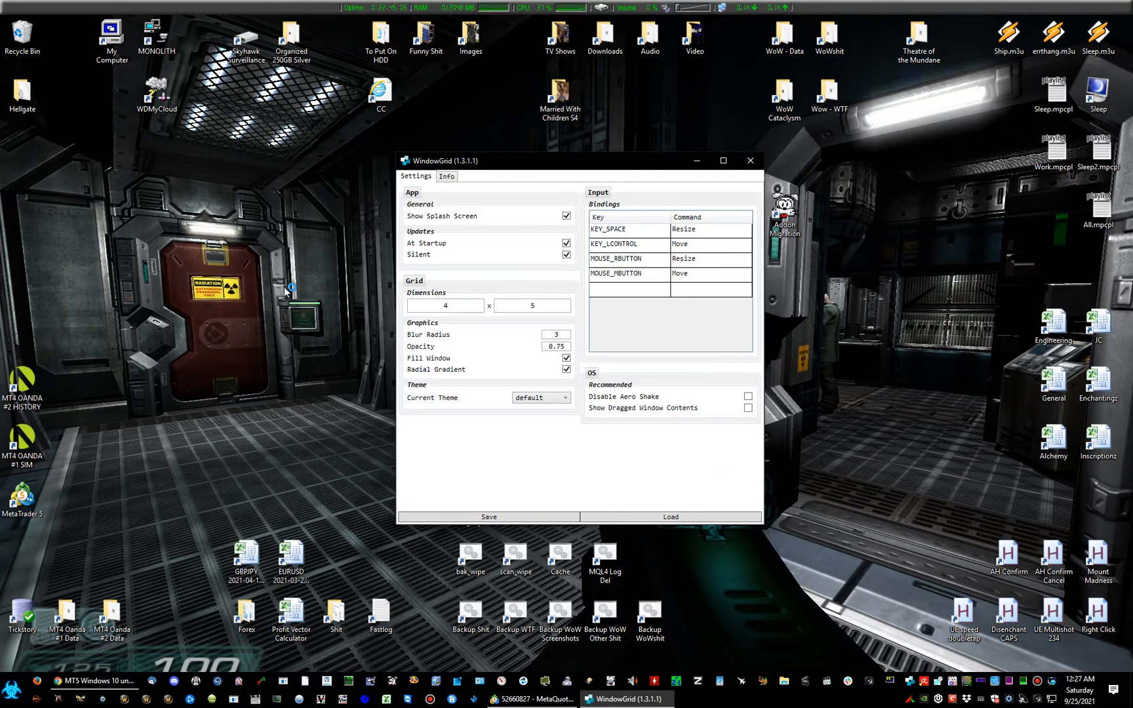
mouse_move(303, 151)
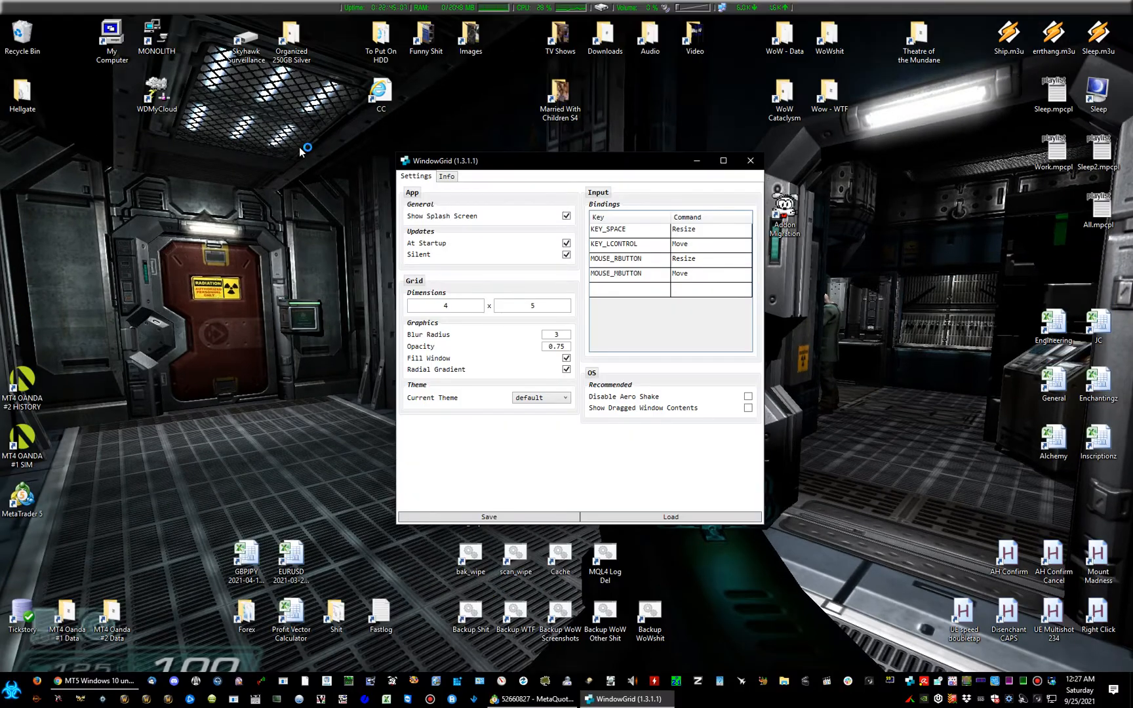
mouse_move(350, 262)
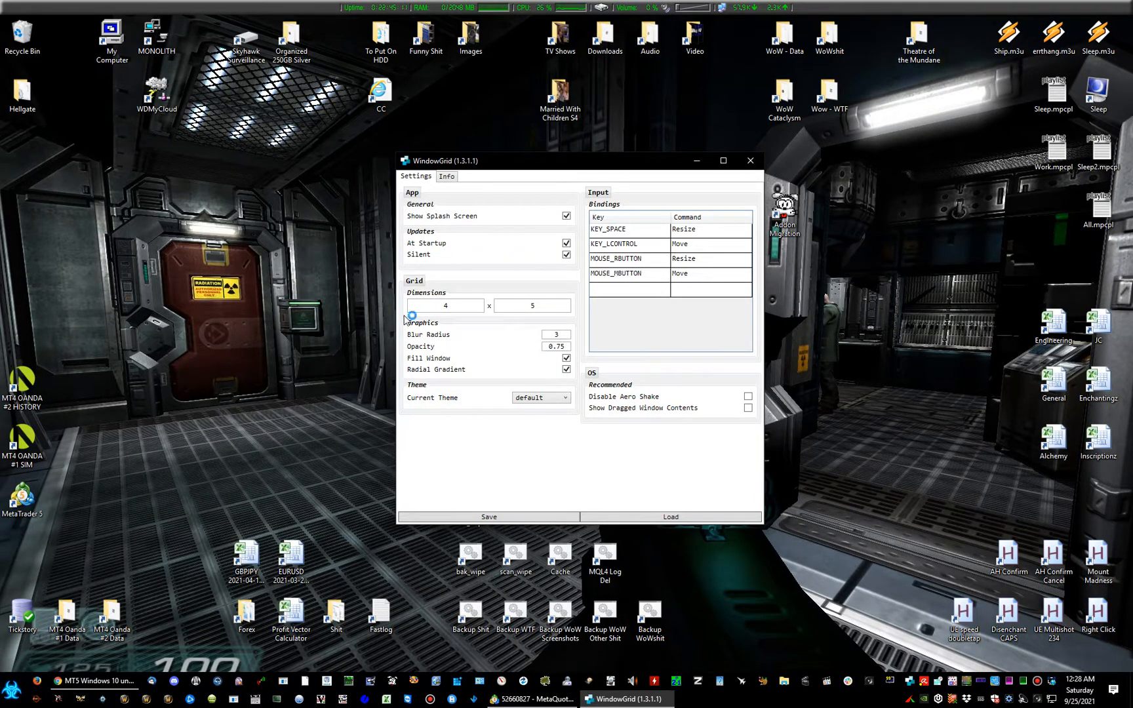
mouse_move(367, 381)
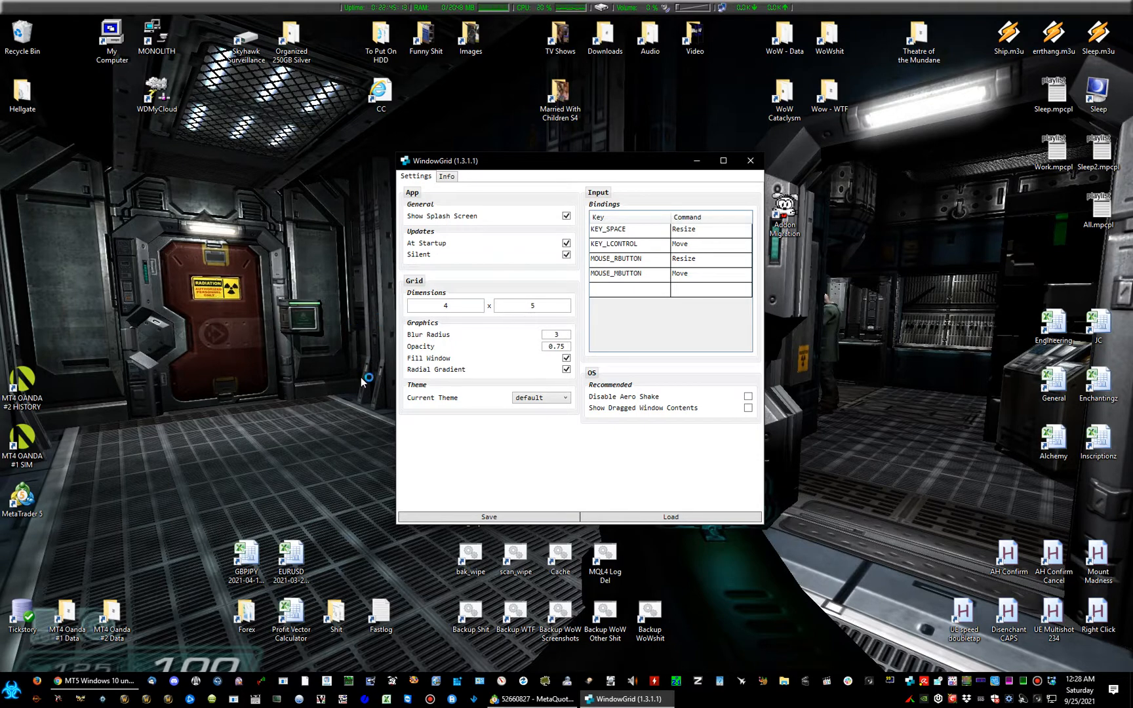
Switch to MetaTrader 5's tiled grid of H4 currency-pair charts
left_click(535, 699)
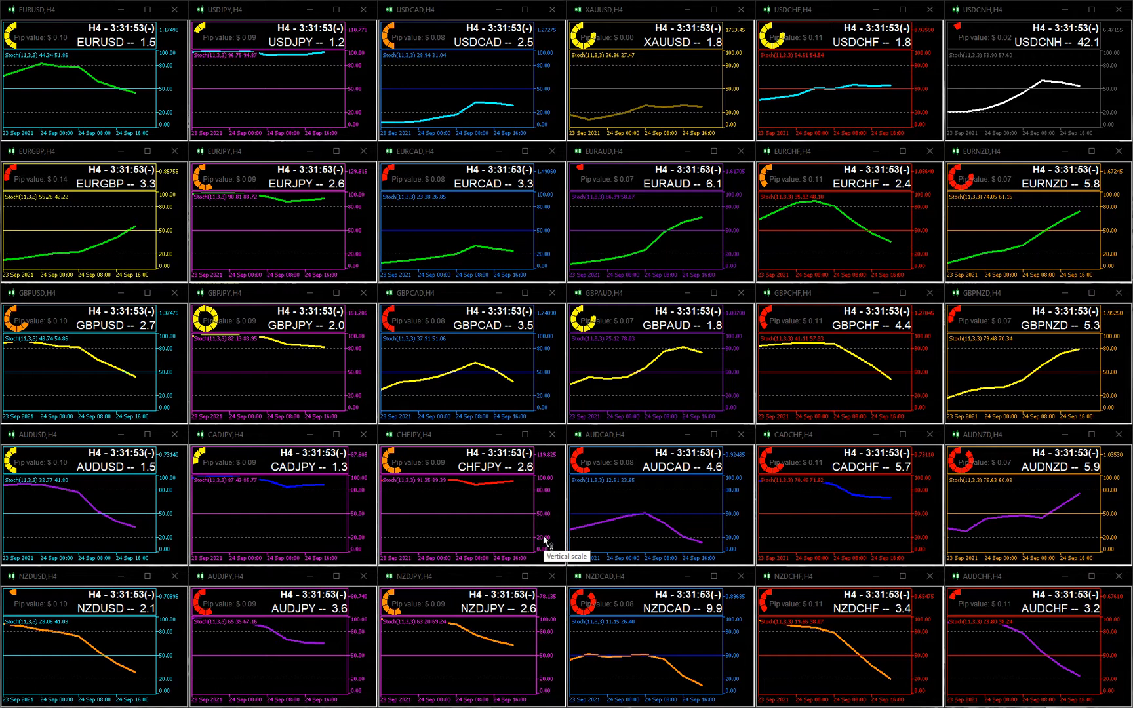
mouse_move(460, 429)
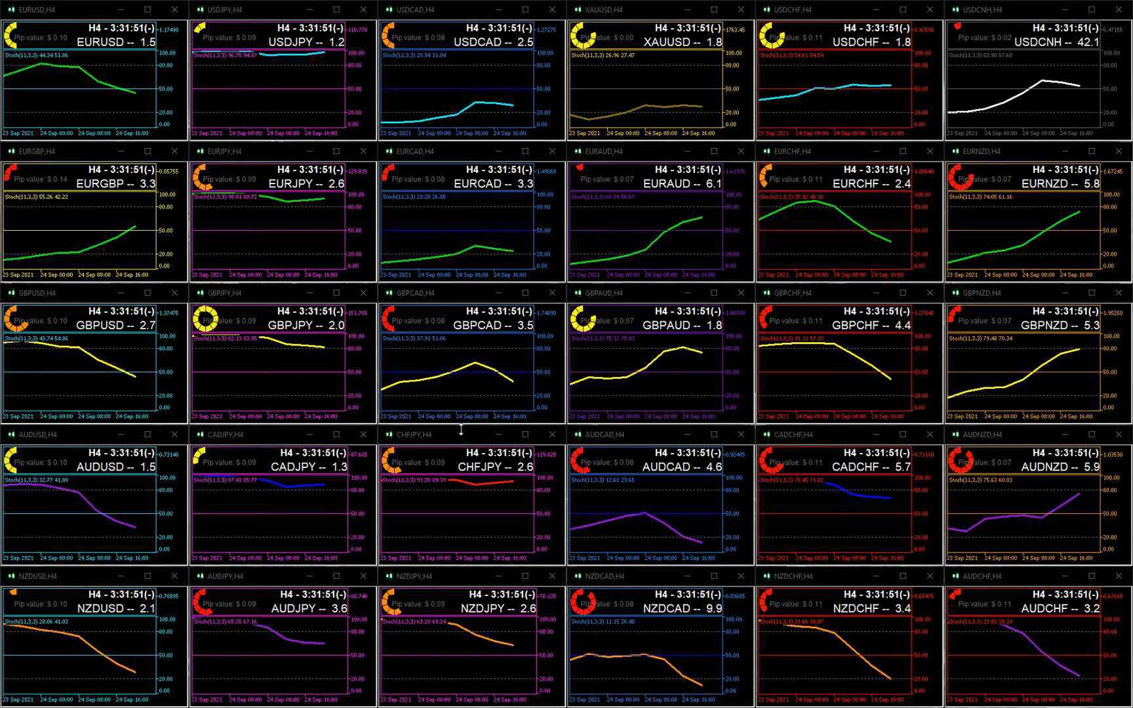
mouse_move(448, 439)
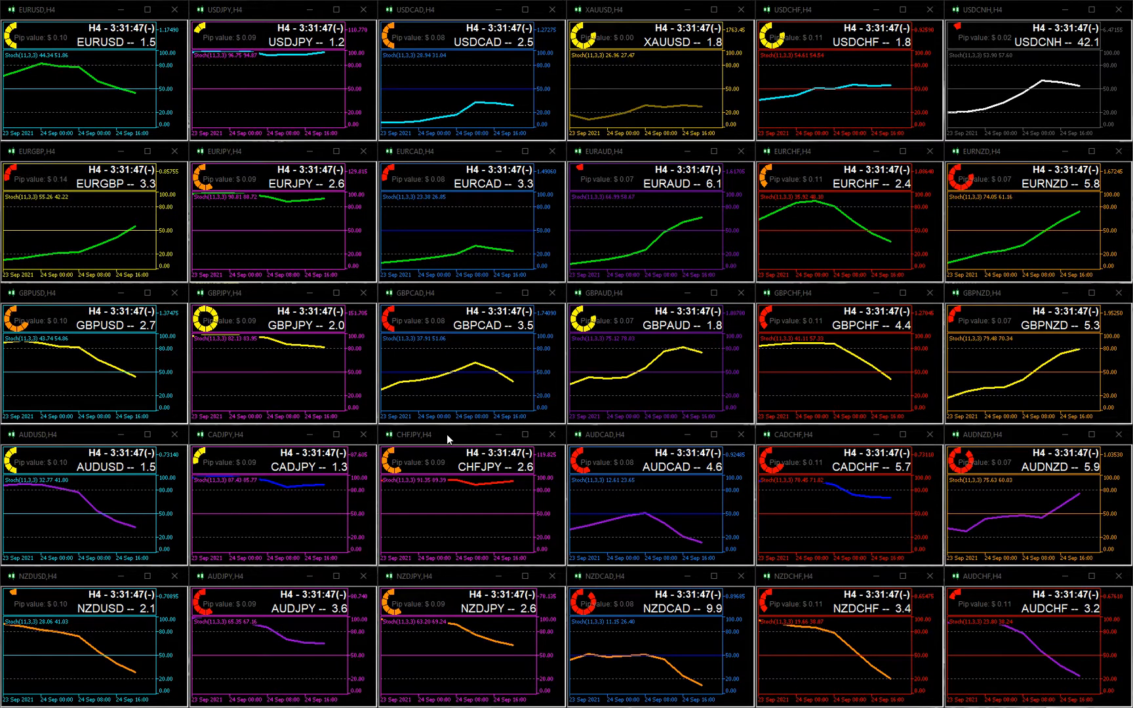
mouse_move(429, 393)
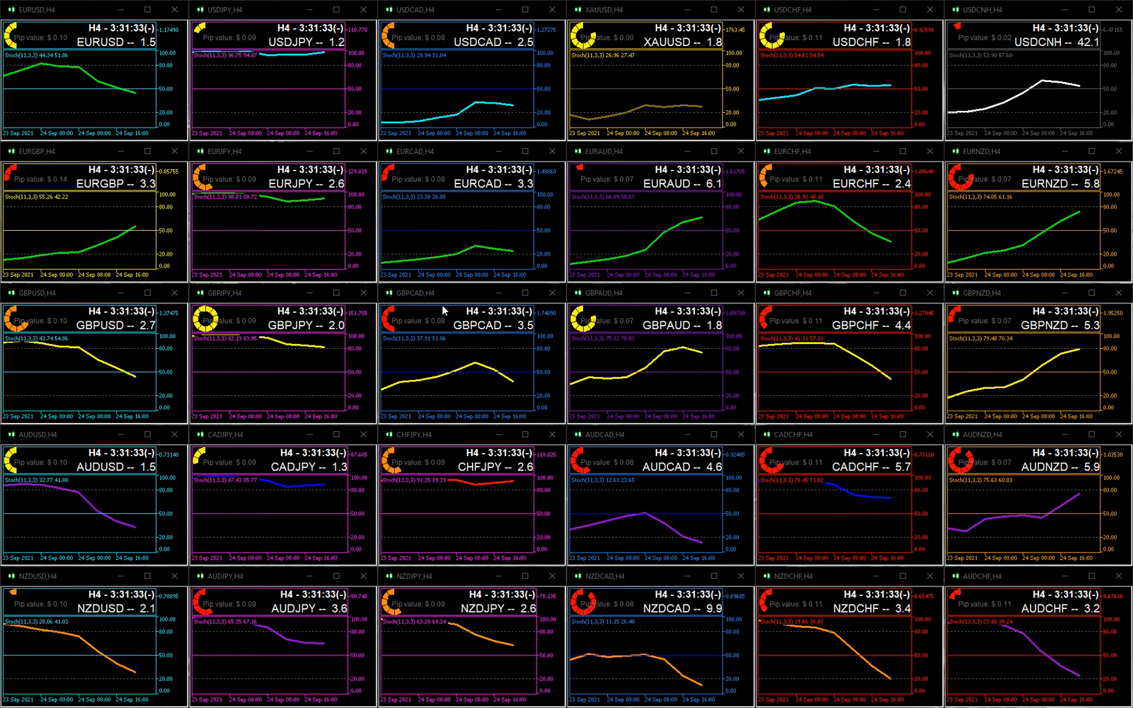
mouse_move(139, 77)
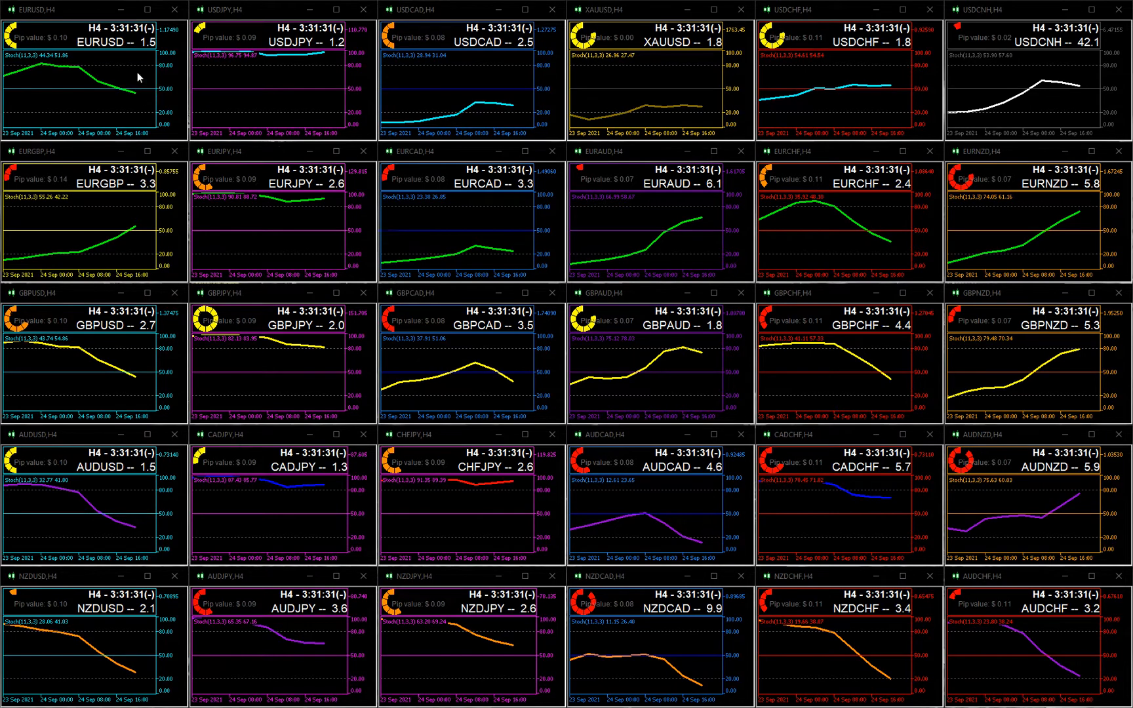
mouse_move(314, 218)
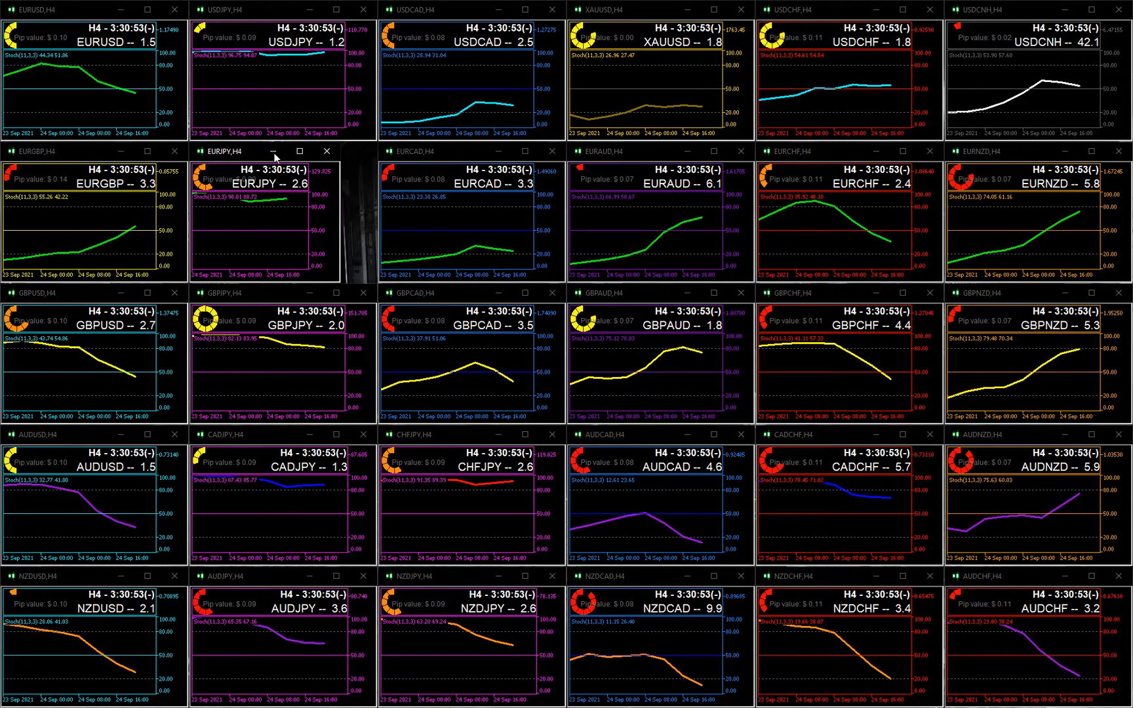
left_click(267, 193)
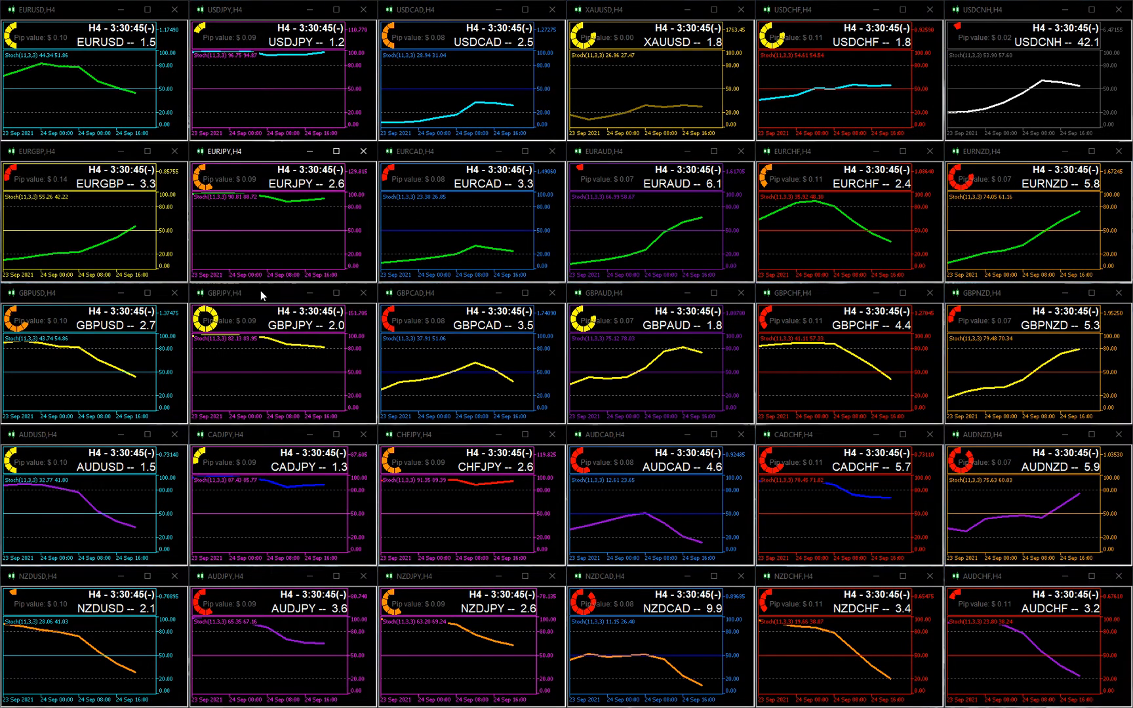
mouse_move(685, 374)
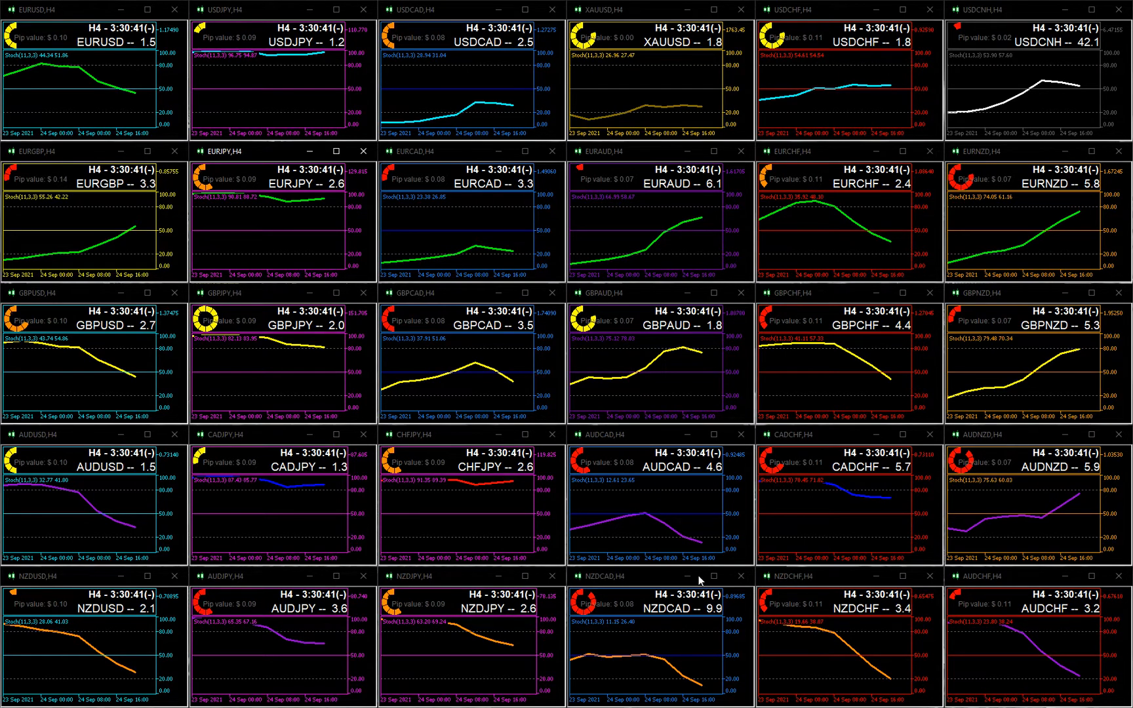
mouse_move(469, 511)
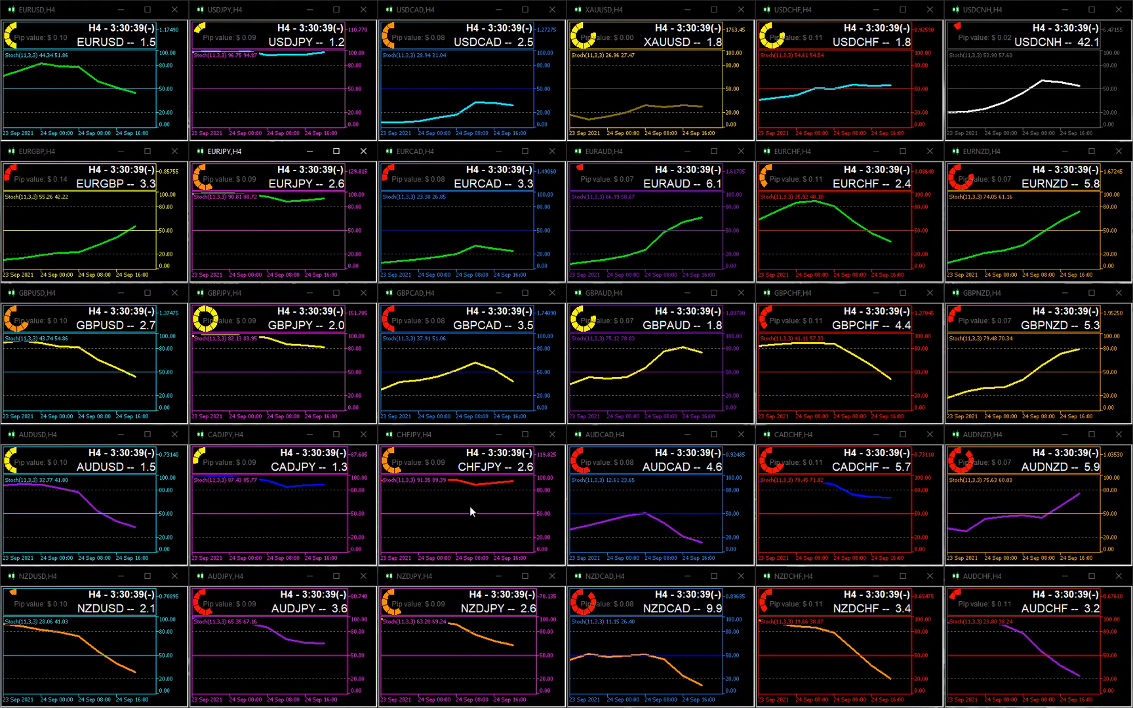
mouse_move(430, 284)
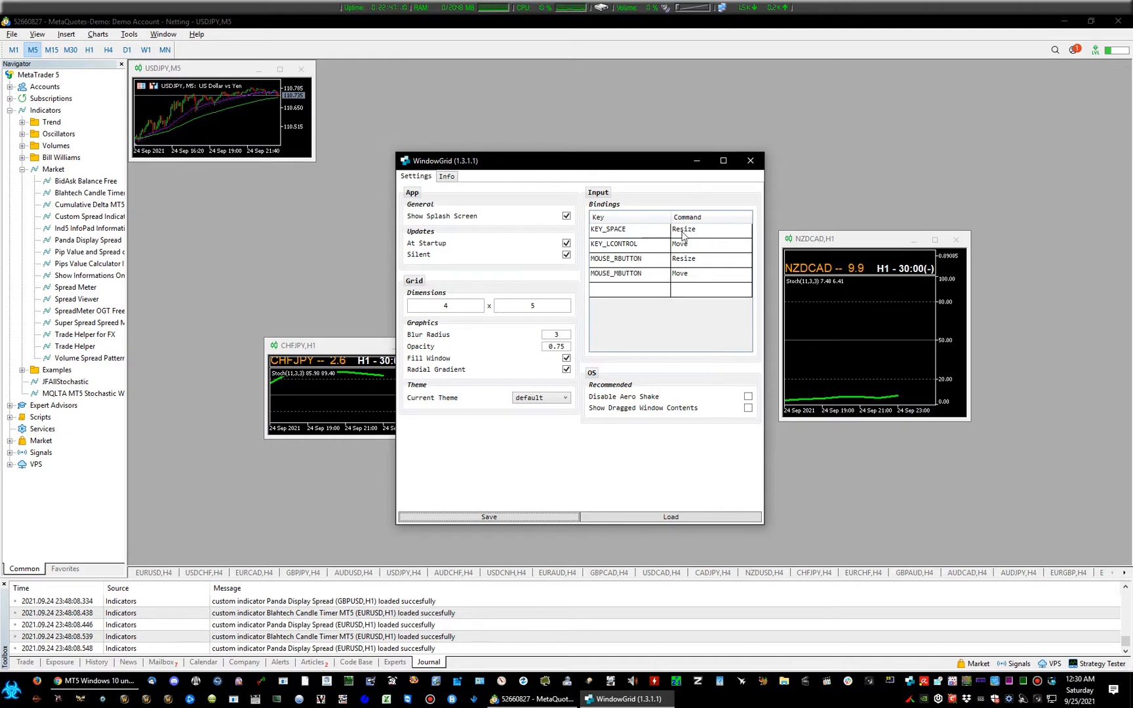
mouse_move(687, 263)
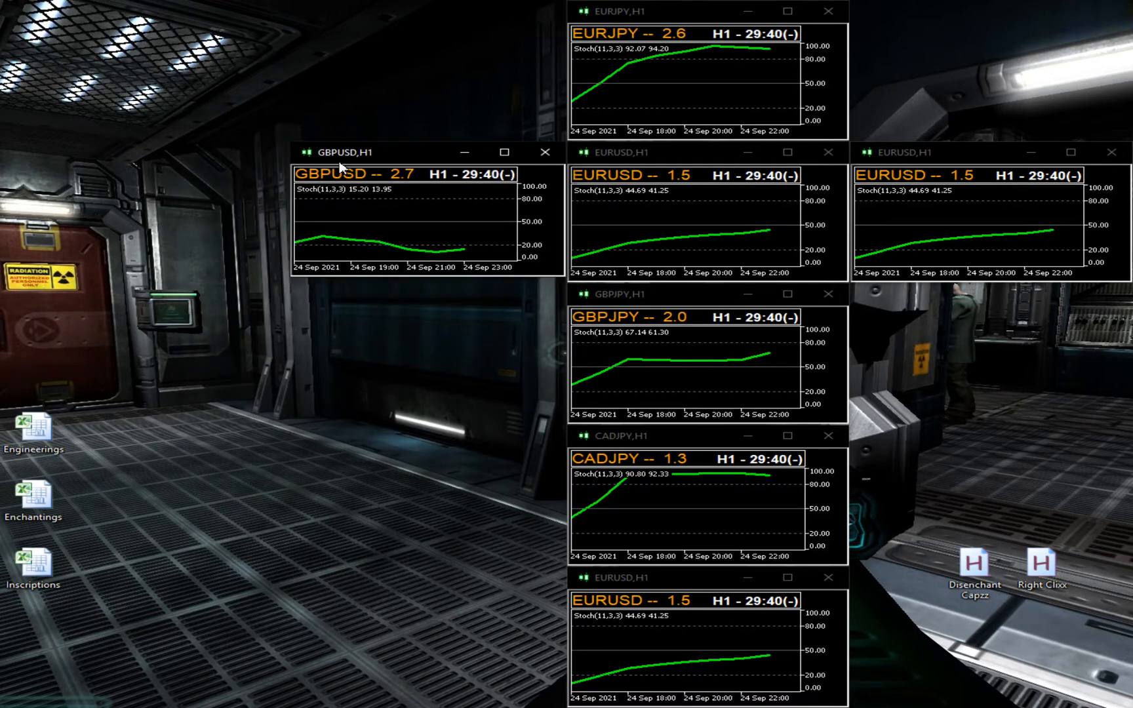
Stretch the GBPUSD H1 chart across the left half of the WindowGrid grid
left_click(361, 152)
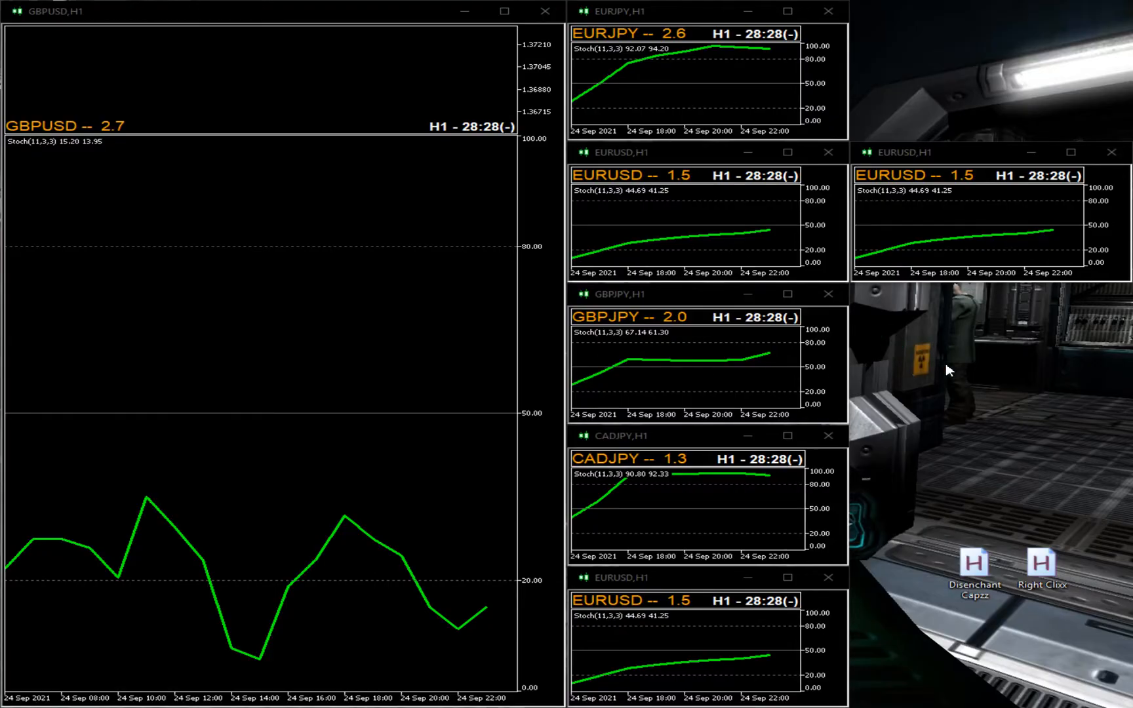
mouse_move(483, 329)
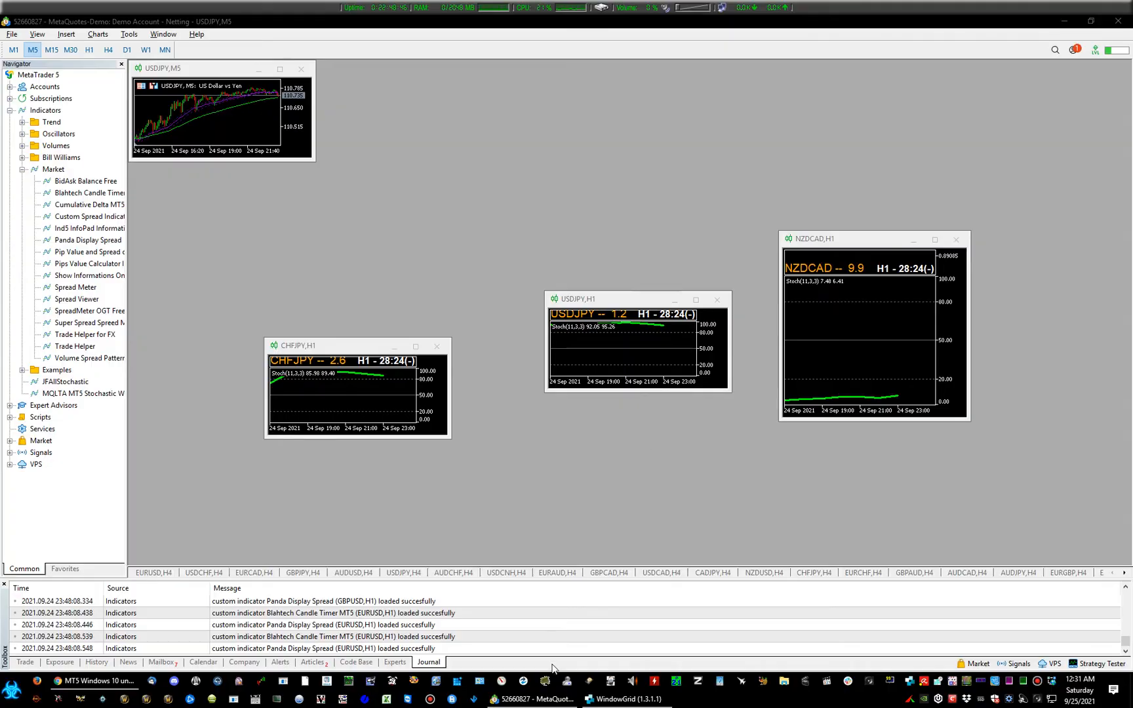
Reopen WindowGrid settings and enter 100 as the grid width
left_click(625, 698)
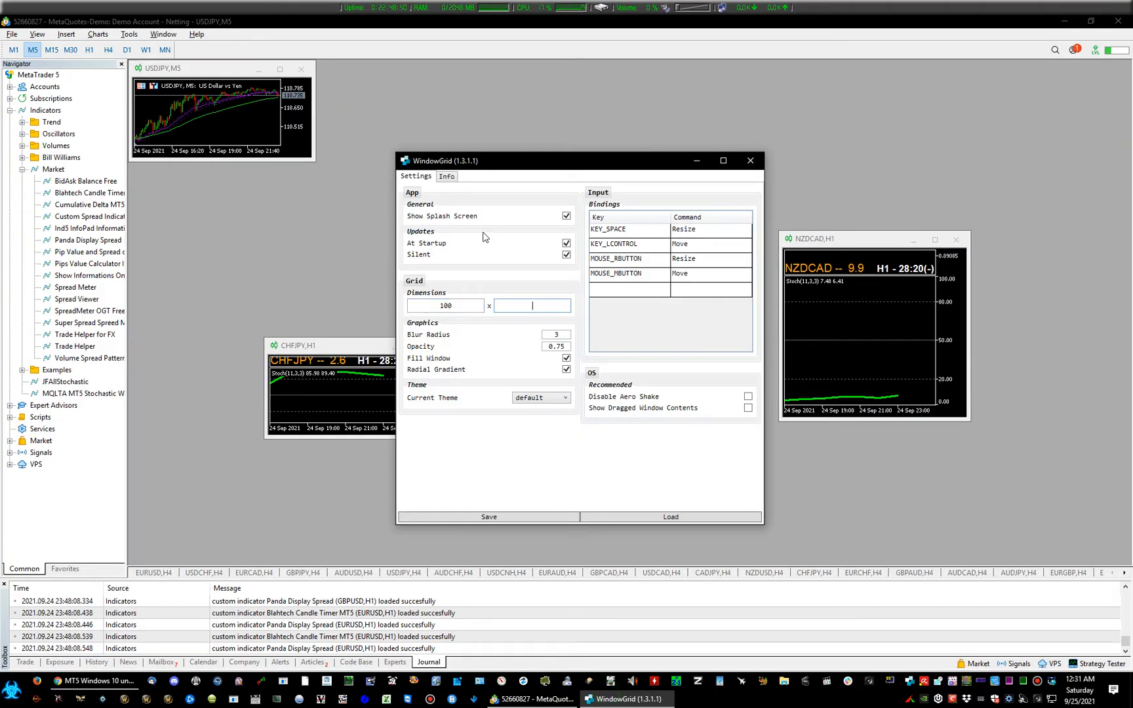
type("100")
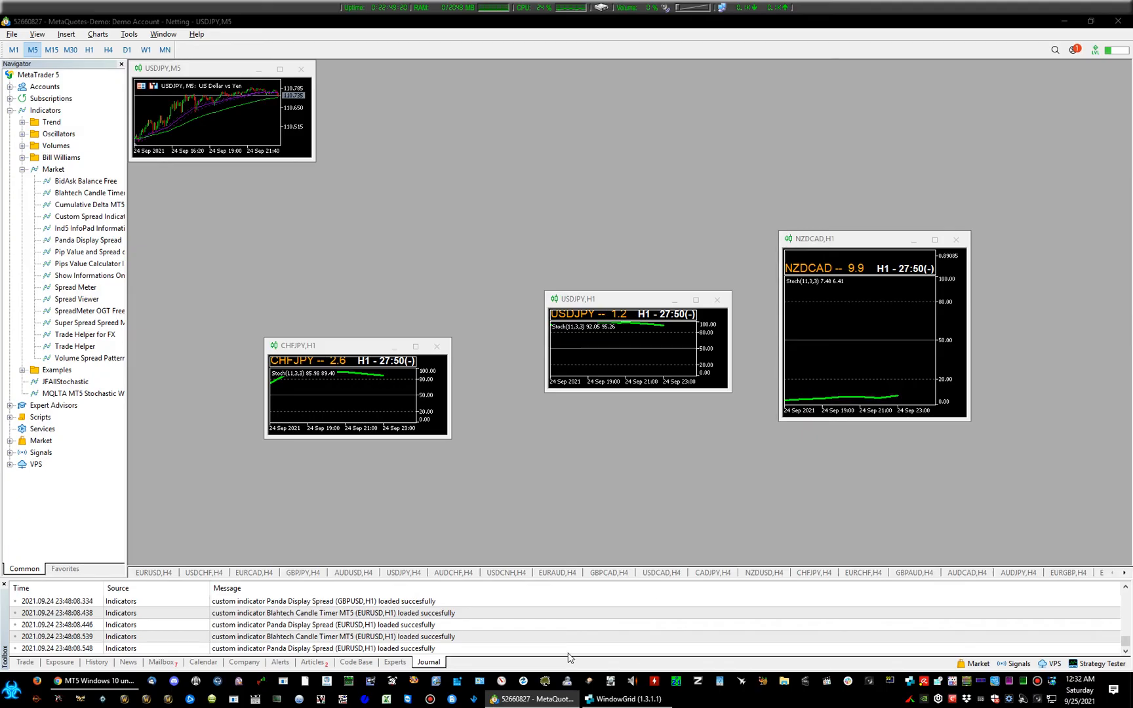
Enable Show Dragged Window Contents and view the Info page listing version 1.3.1.1
left_click(624, 698)
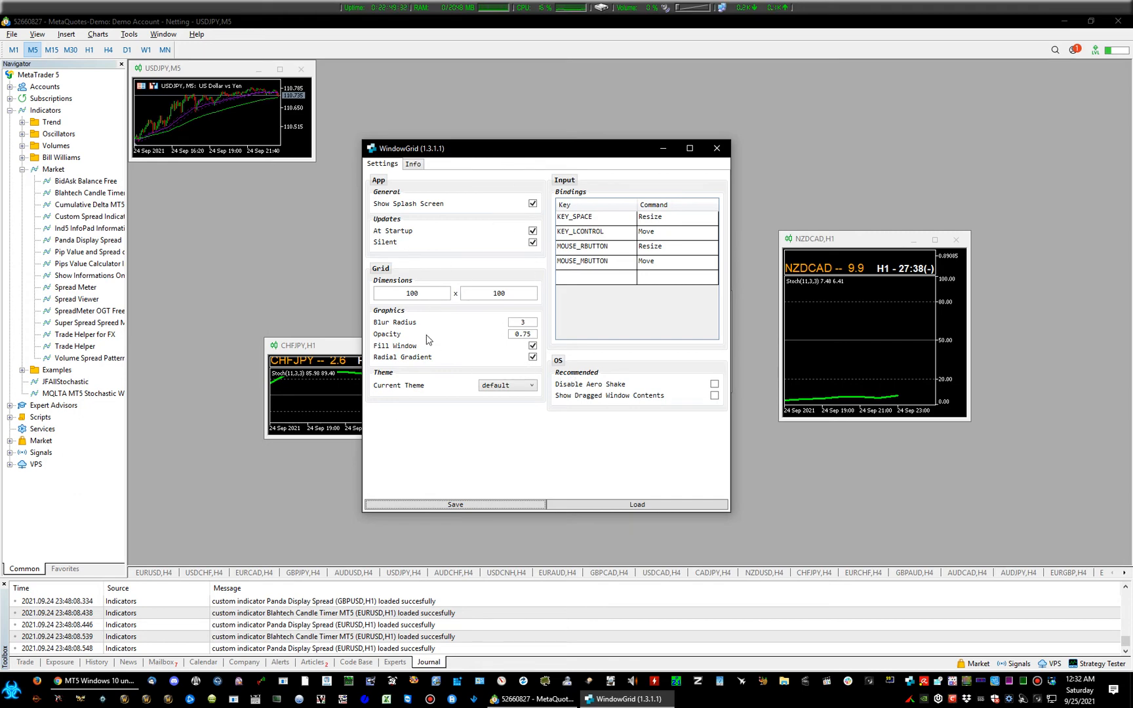
left_click(412, 292)
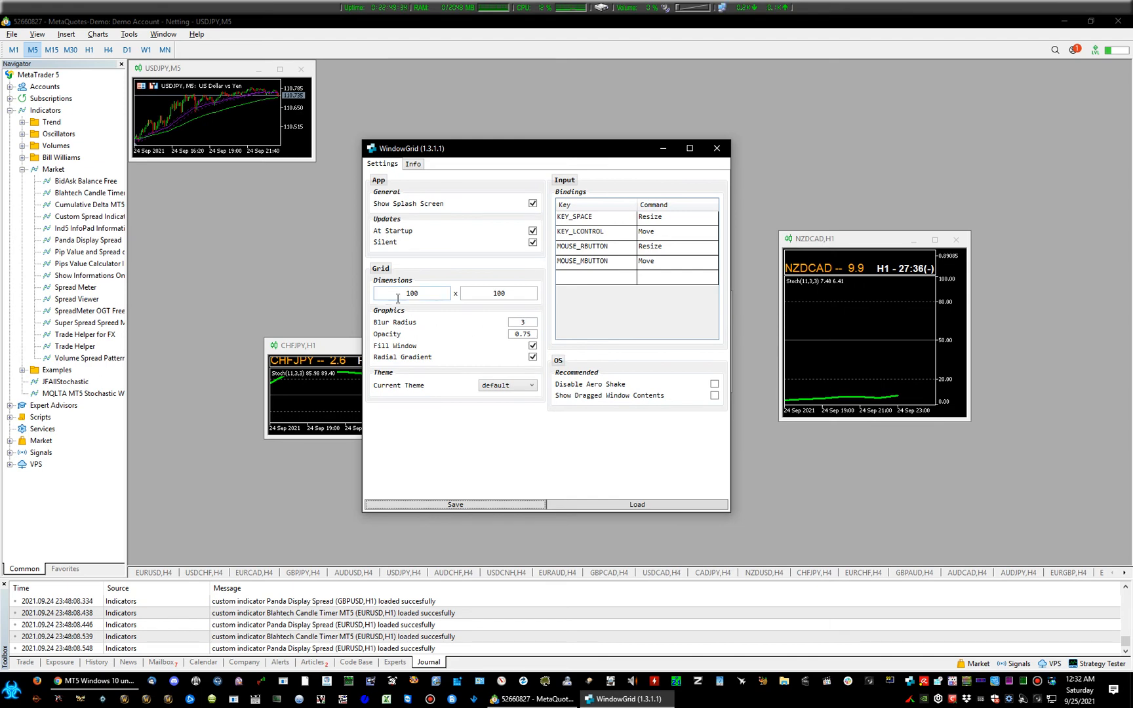
mouse_move(490, 345)
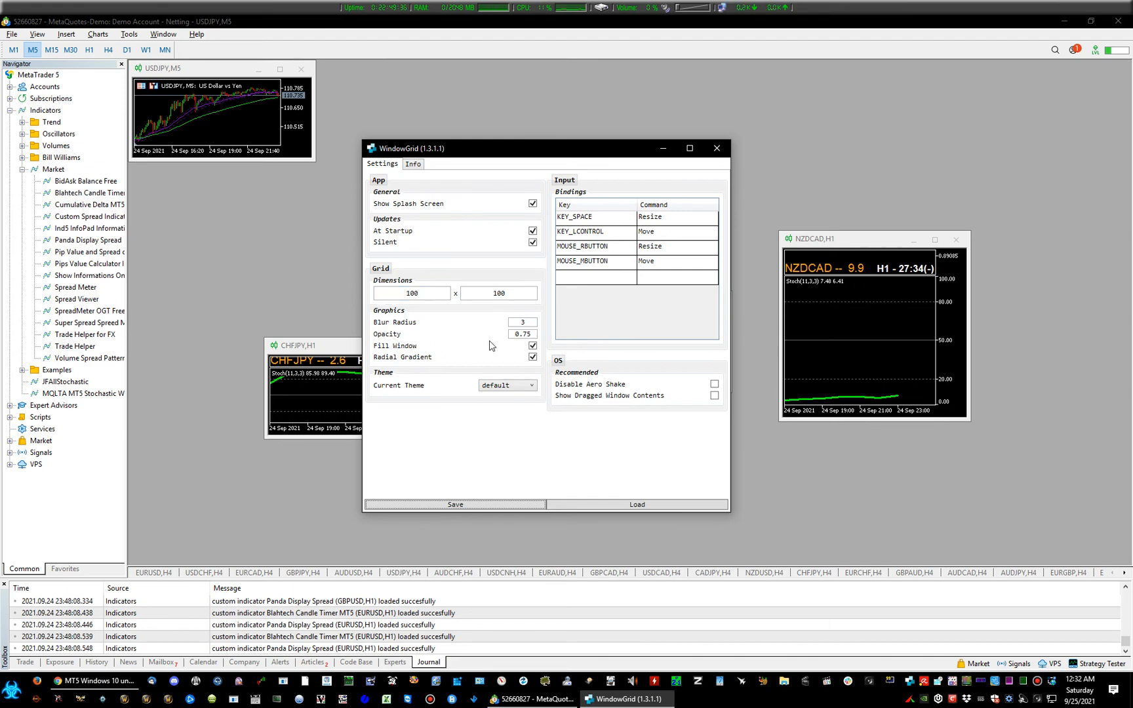
mouse_move(735, 400)
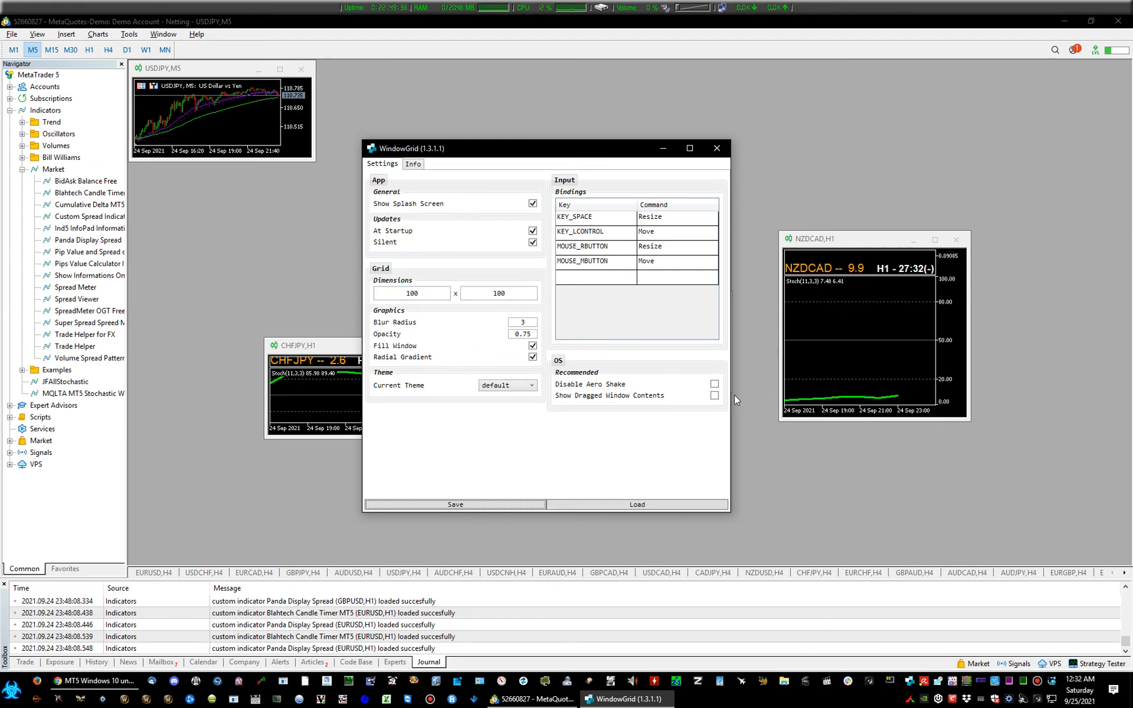
left_click(714, 395)
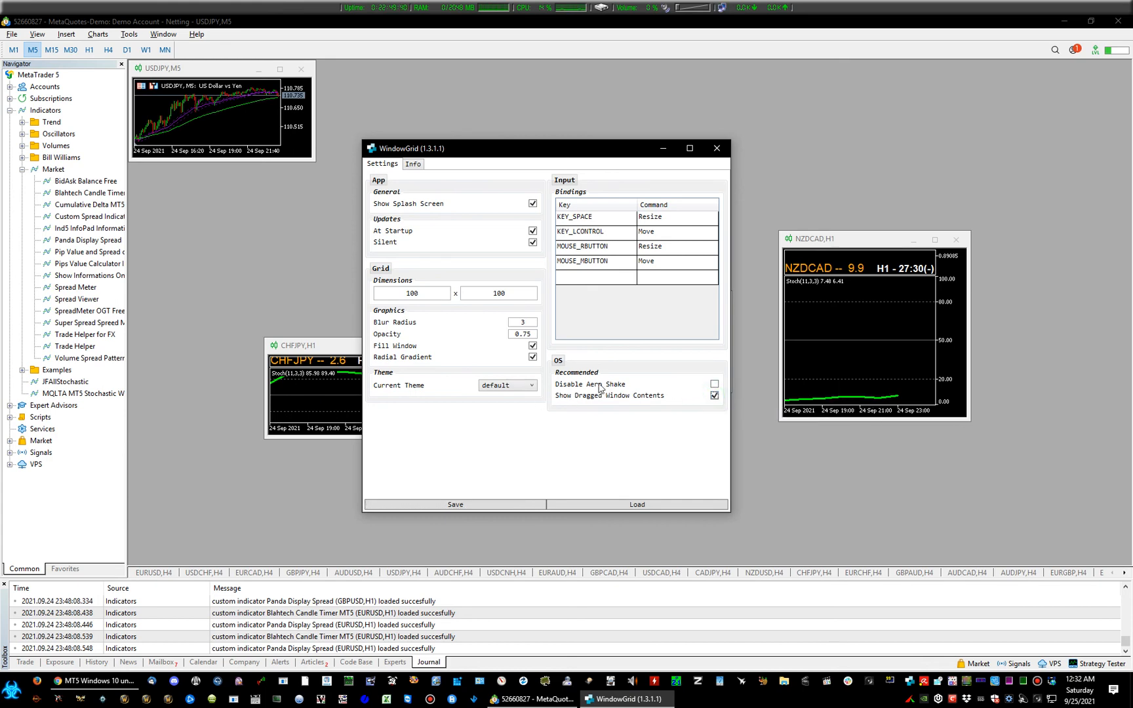
mouse_move(411, 163)
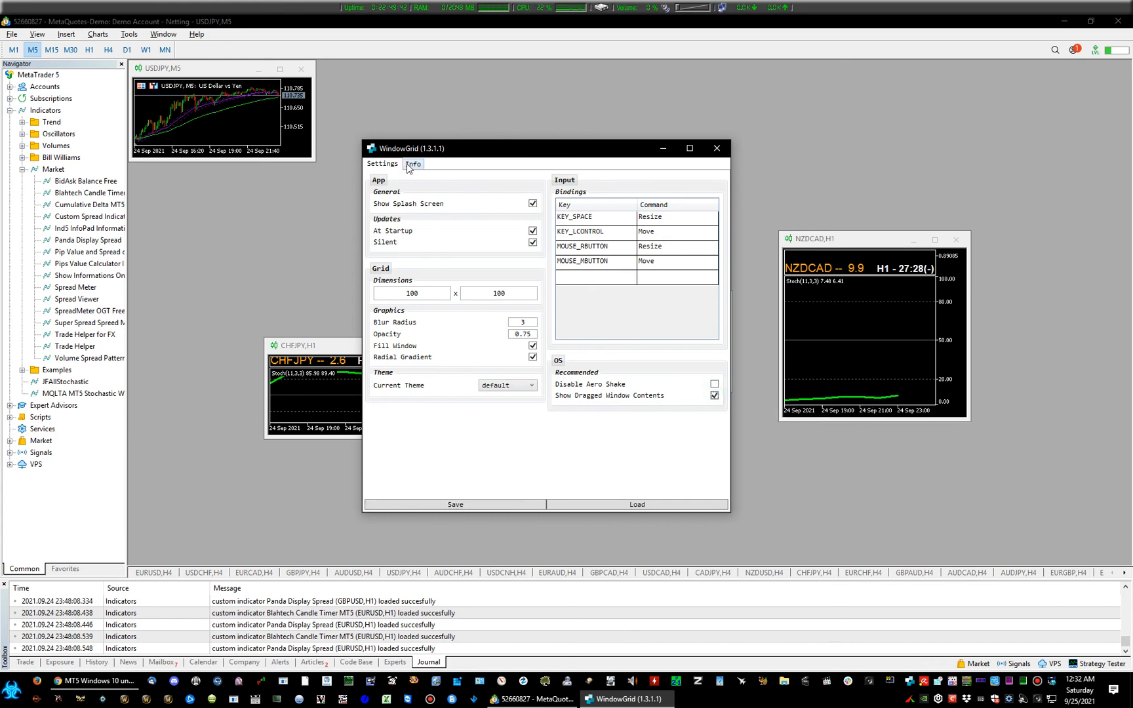
left_click(411, 163)
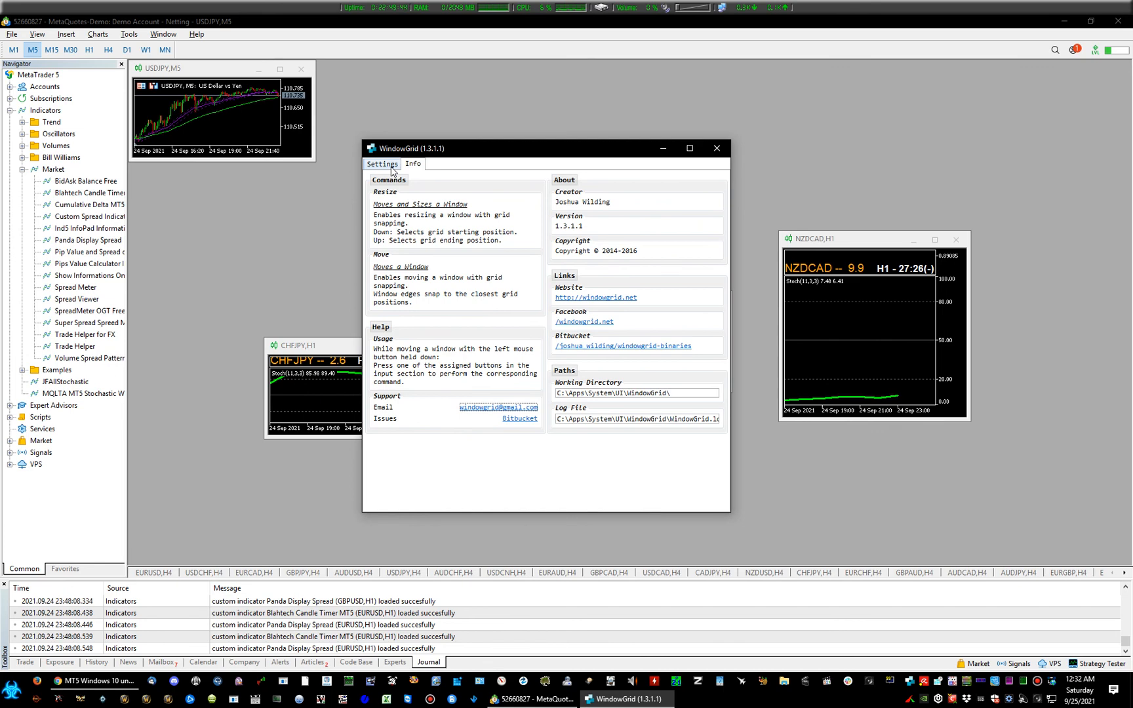